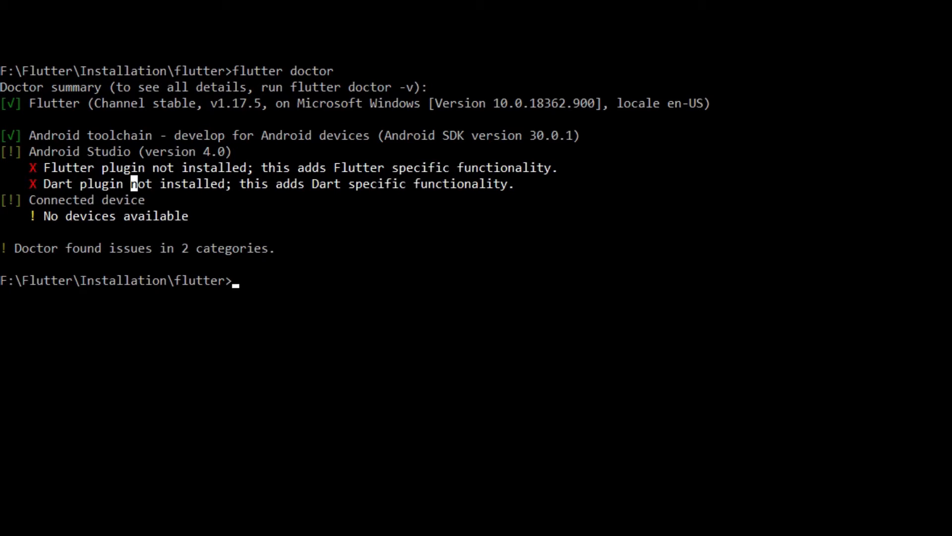
pyautogui.moveTo(338, 85)
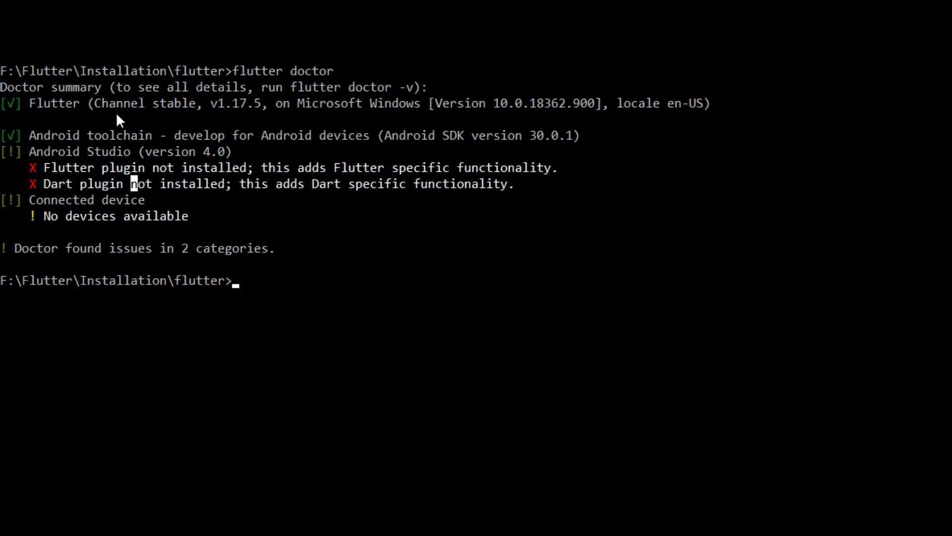
pyautogui.moveTo(252, 224)
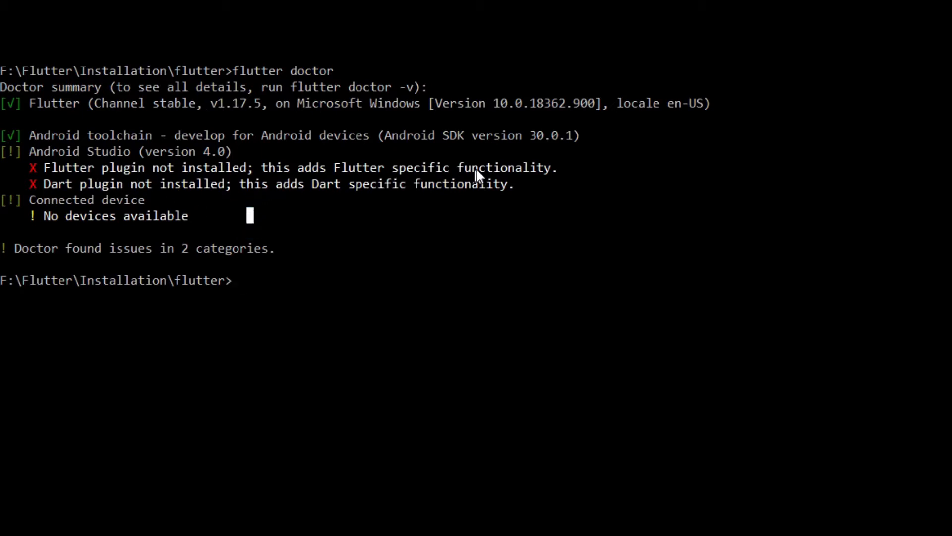
pyautogui.moveTo(179, 198)
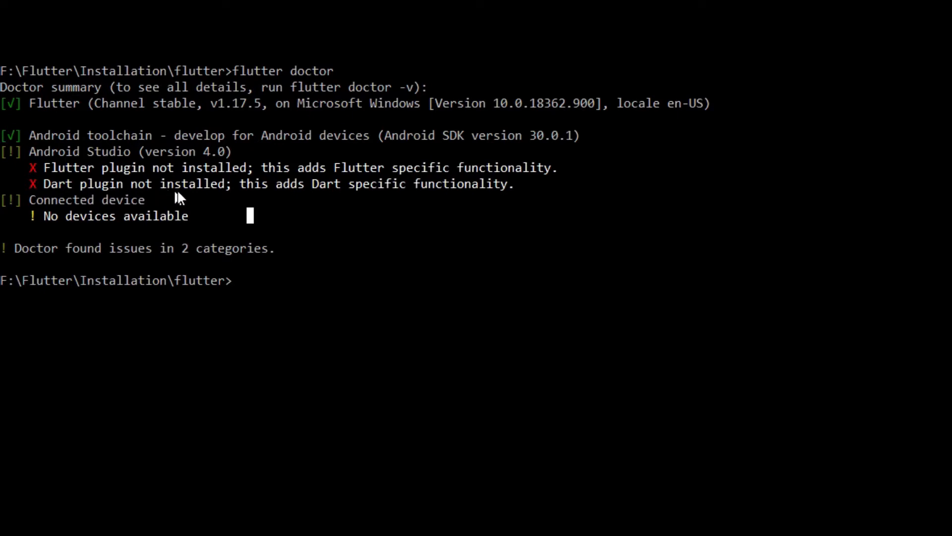
pyautogui.moveTo(70, 167)
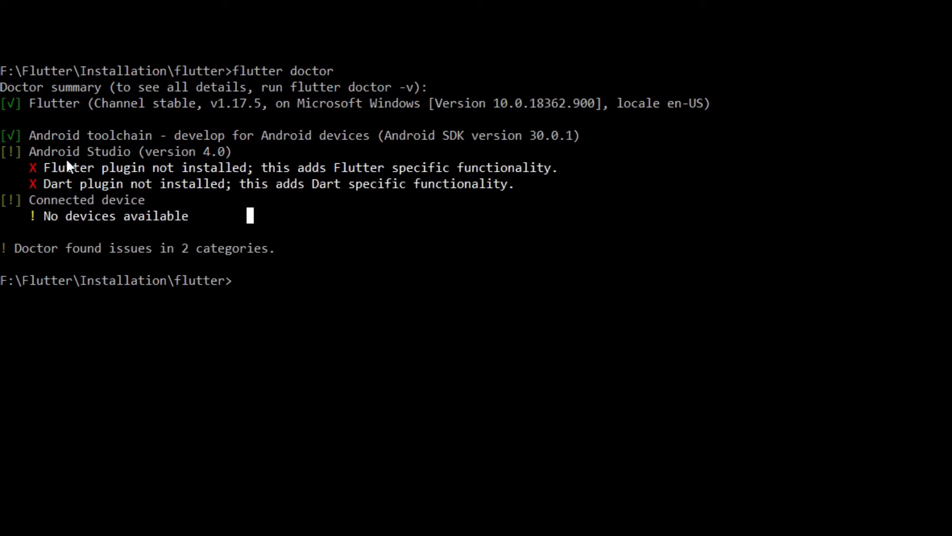
pyautogui.moveTo(337, 235)
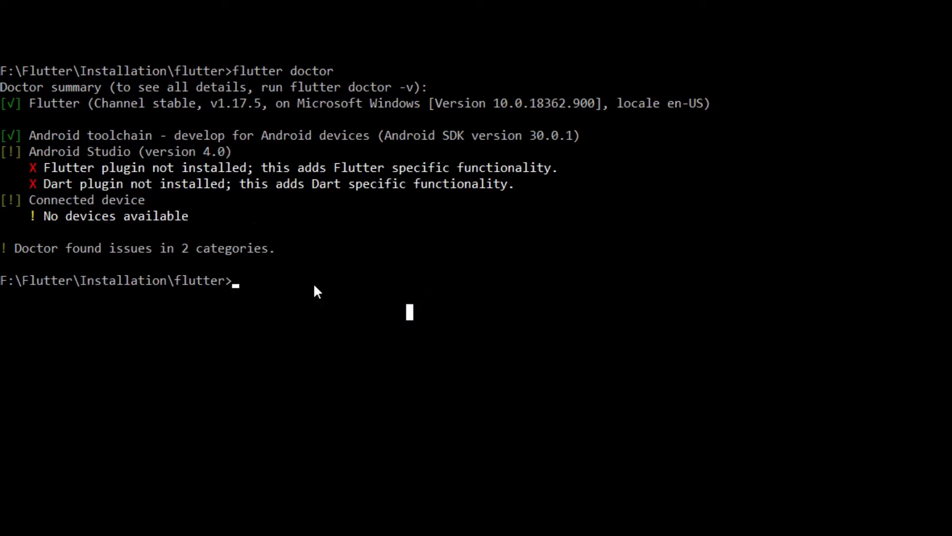
pyautogui.moveTo(385, 248)
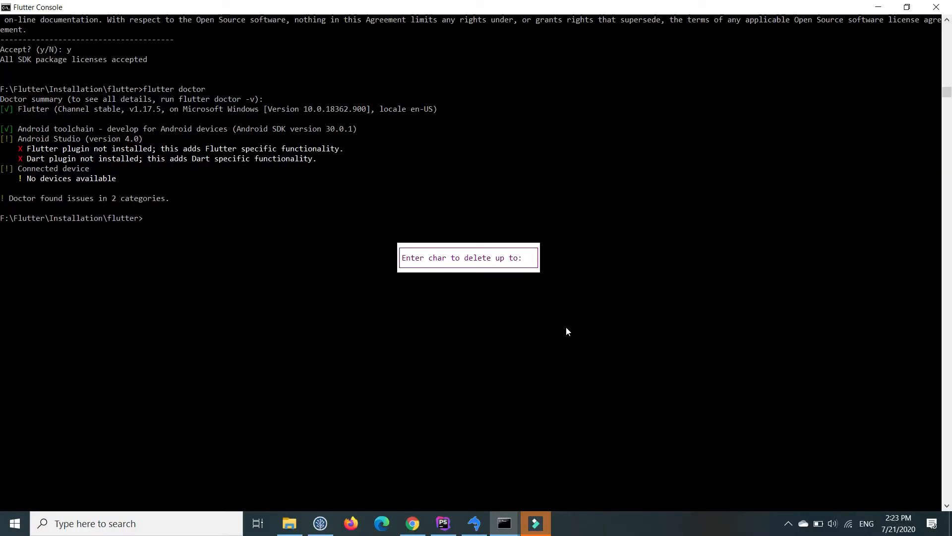
pyautogui.moveTo(132, 435)
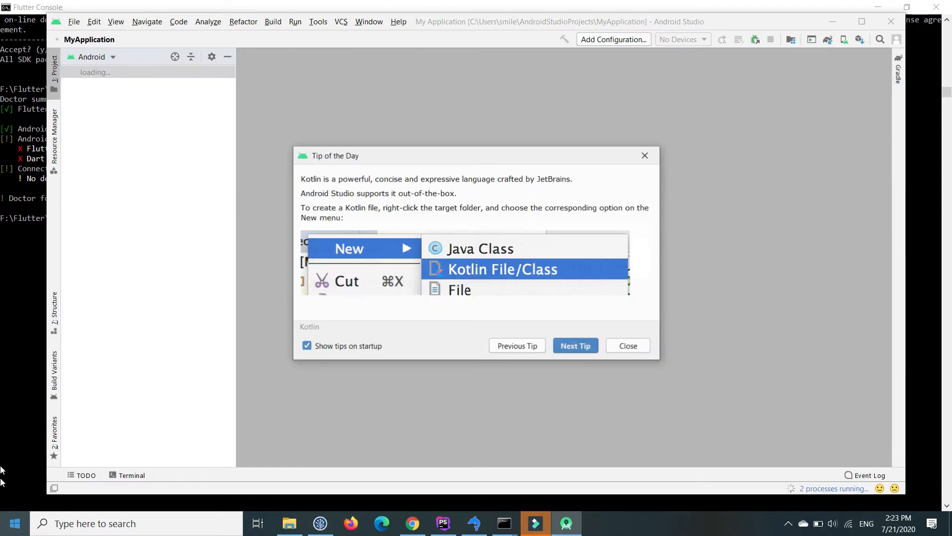
# Dismiss the Tip of the Day so the MyApplication project is ready
pyautogui.click(627, 345)
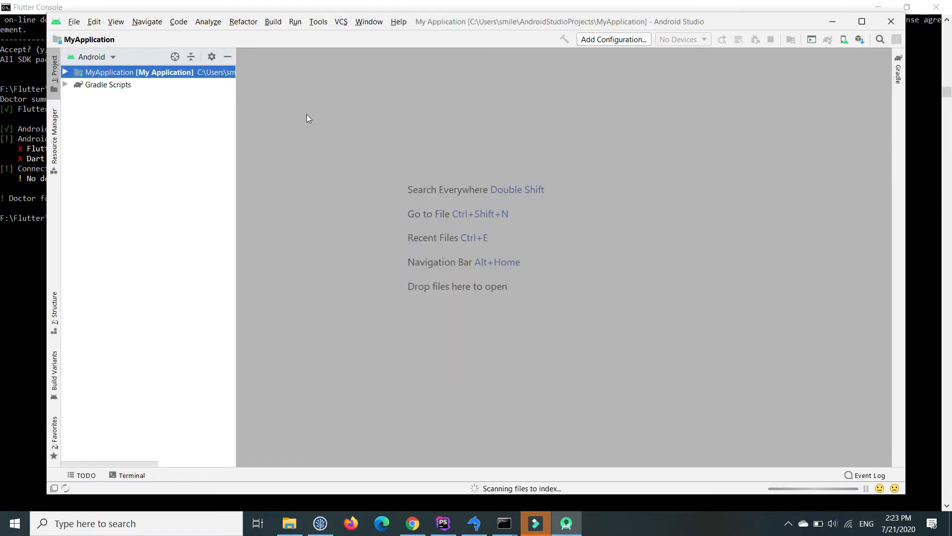
# Install the Flutter plugin from the Marketplace, accepting the privacy note and the required Dart plugin
pyautogui.click(73, 22)
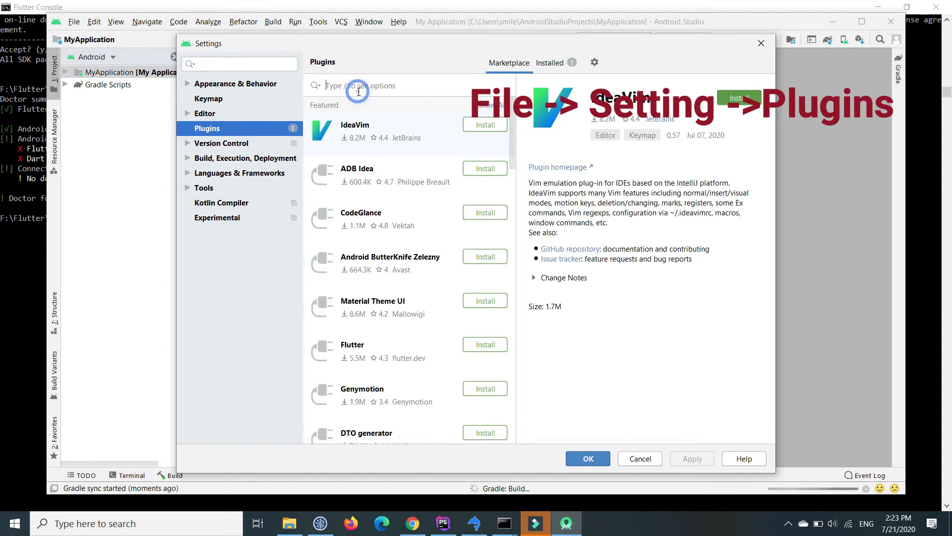
pyautogui.write('flutter')
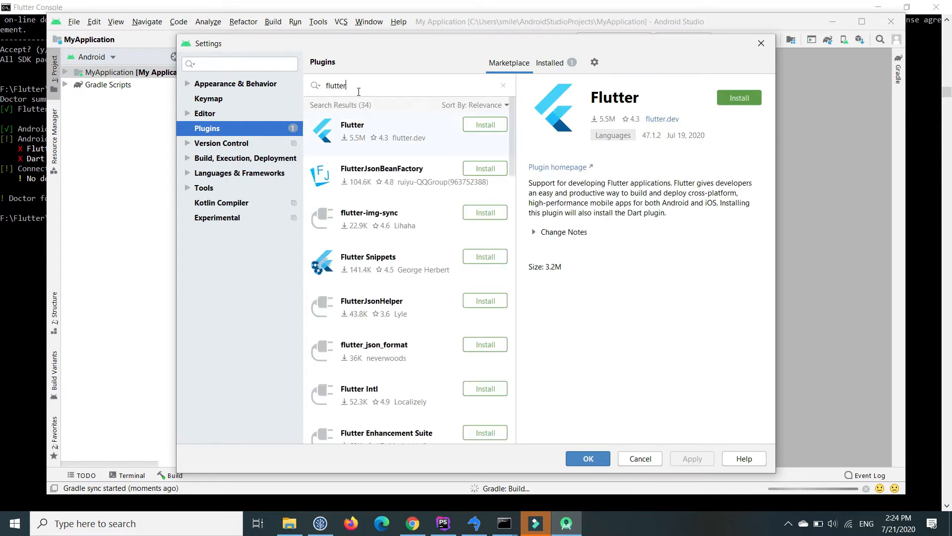
pyautogui.moveTo(364, 135)
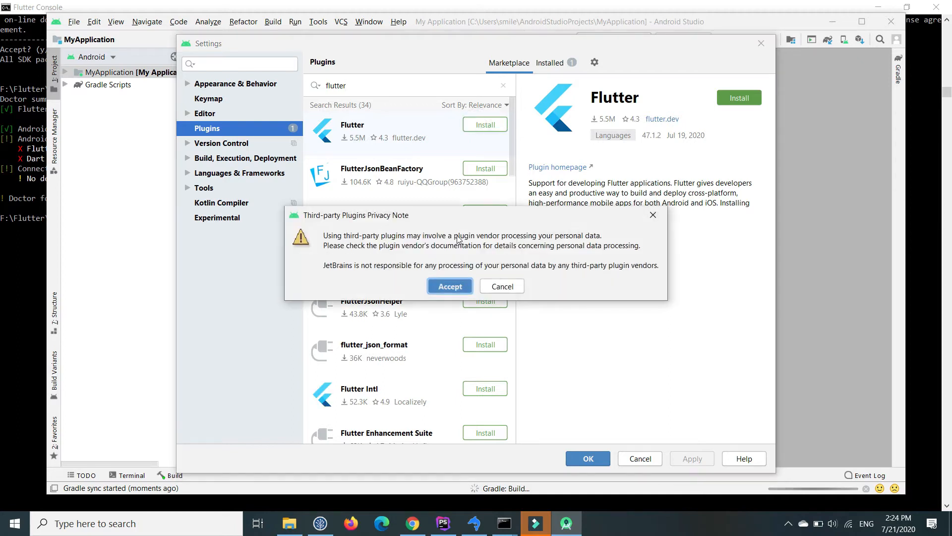
pyautogui.click(450, 286)
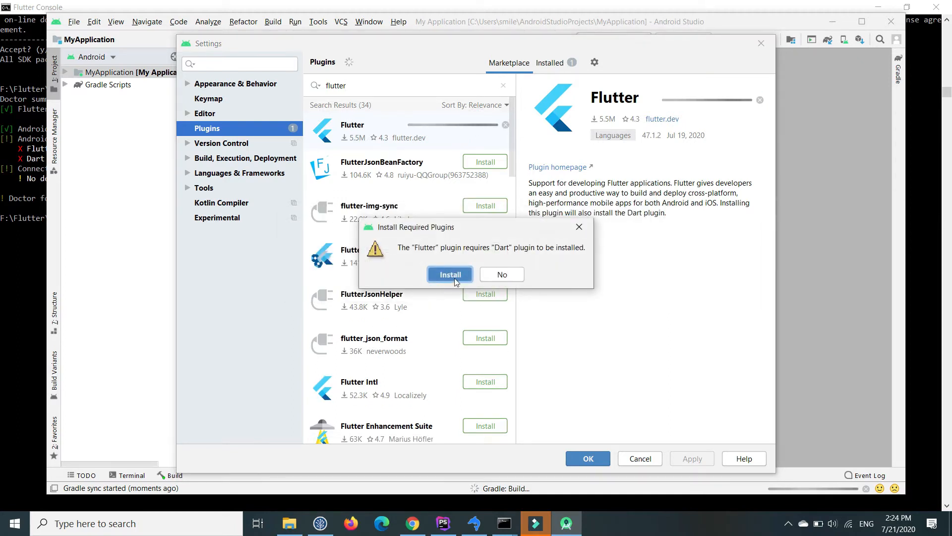
pyautogui.click(449, 274)
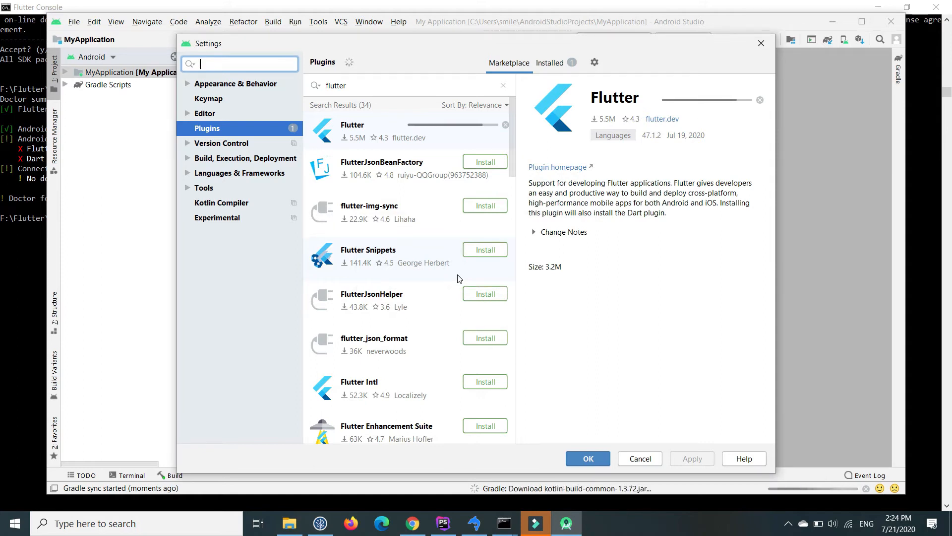
# Check the Dart plugin in the marketplace, then restart the IDE to apply both plugins
pyautogui.click(485, 128)
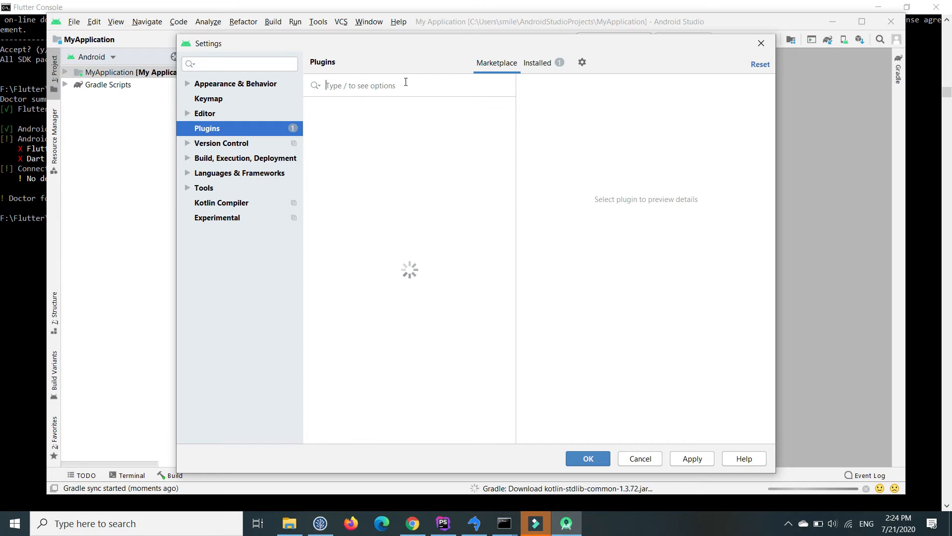
pyautogui.write('dart')
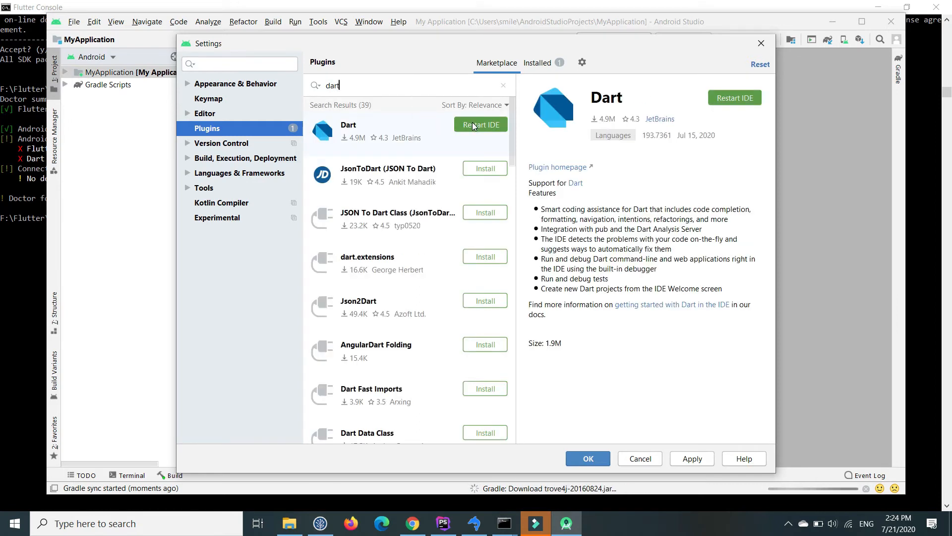
pyautogui.click(480, 124)
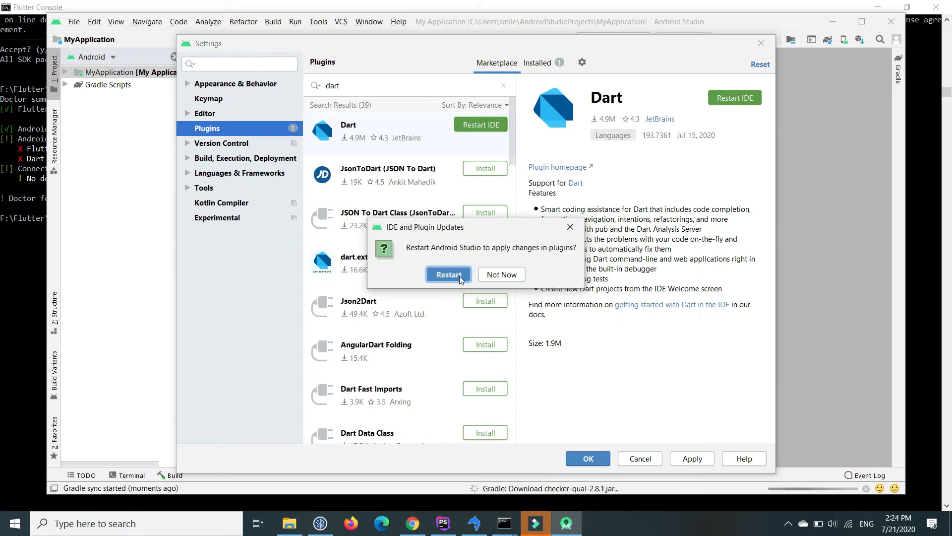
pyautogui.click(448, 274)
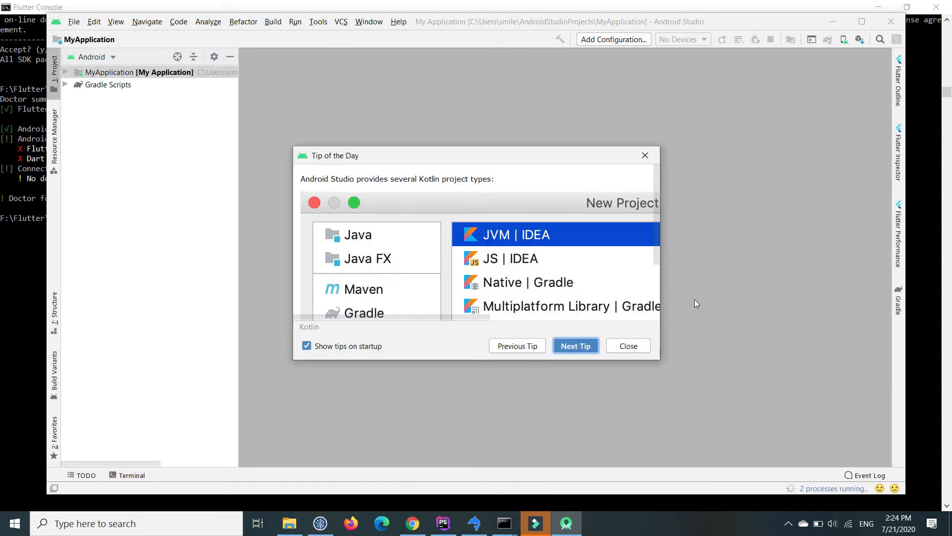
# Dismiss the tip and reopen Settings to the Plugins marketplace showing Flutter installed
pyautogui.click(627, 345)
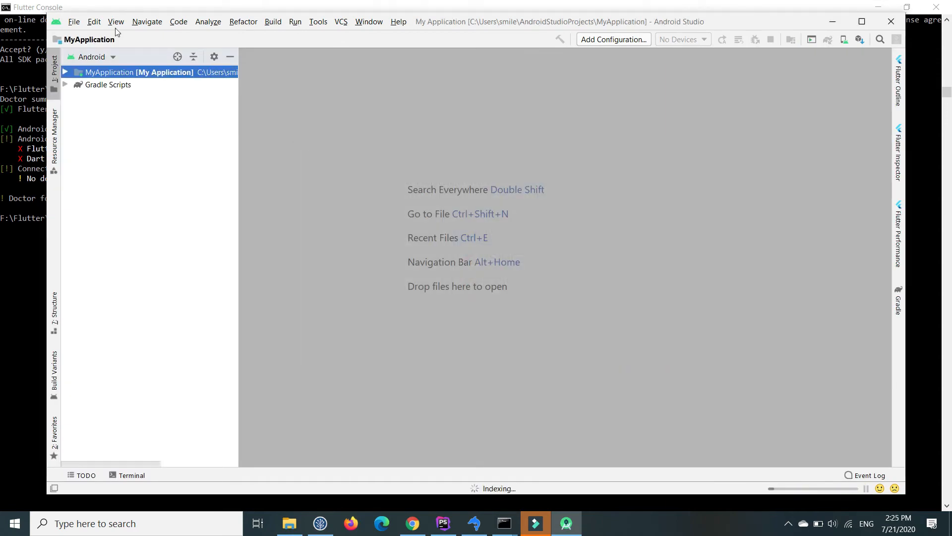
pyautogui.click(73, 21)
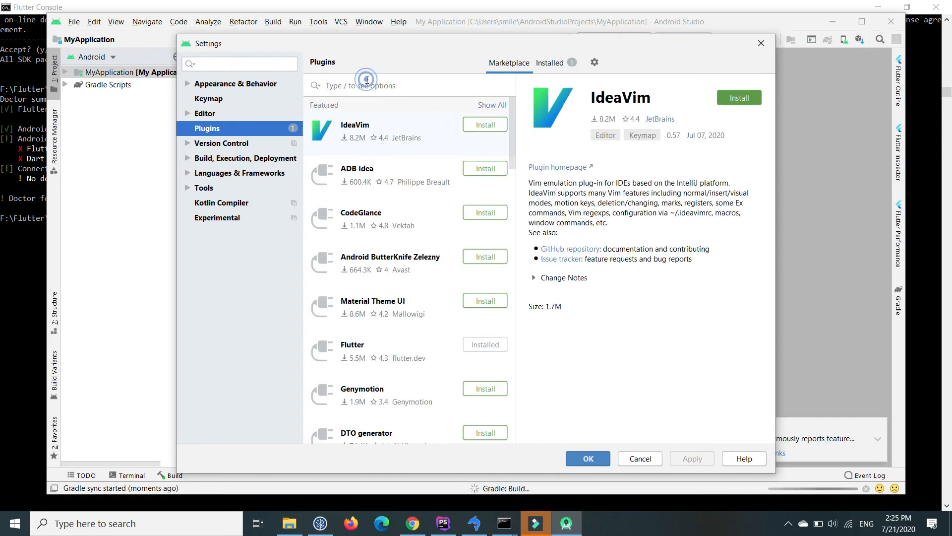
# Confirm the Dart and Flutter plugins both show Installed, then close Settings
pyautogui.write('dart')
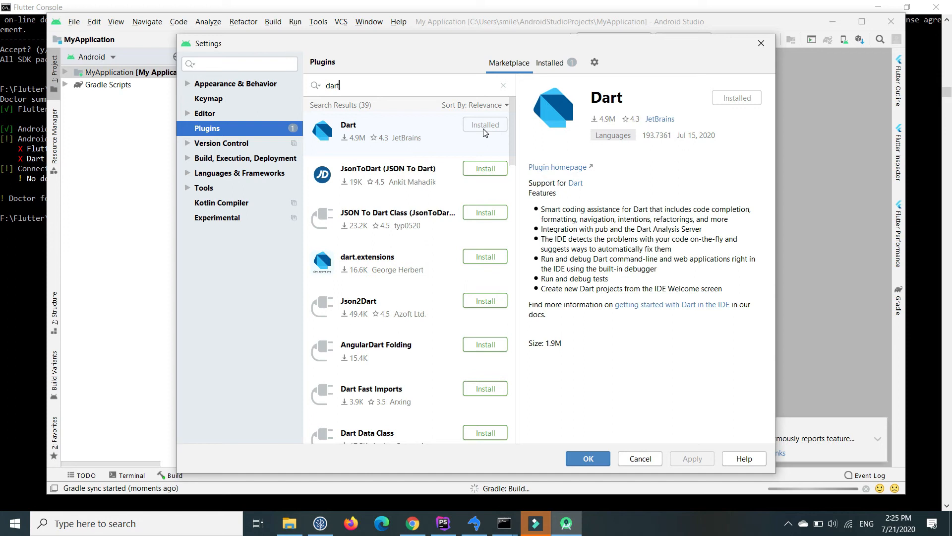
pyautogui.moveTo(549, 58)
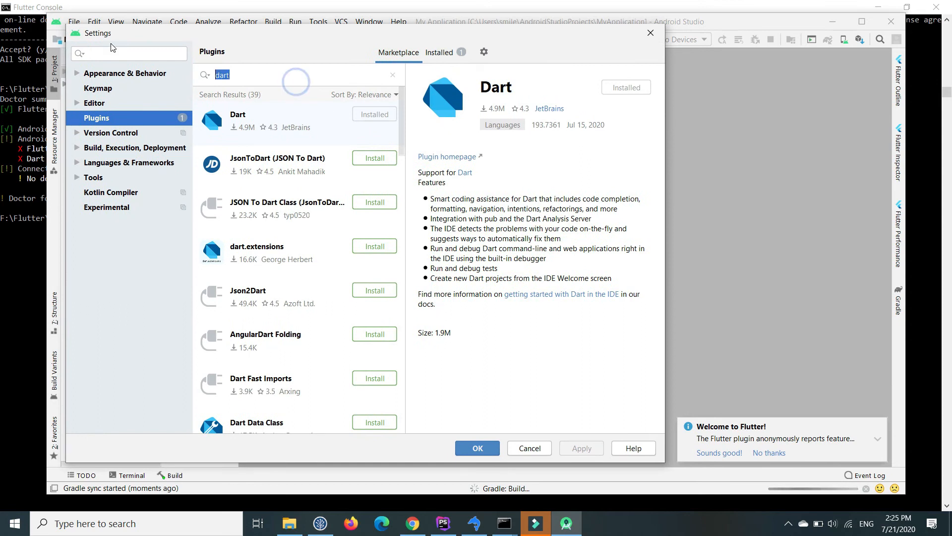
pyautogui.write('flutt')
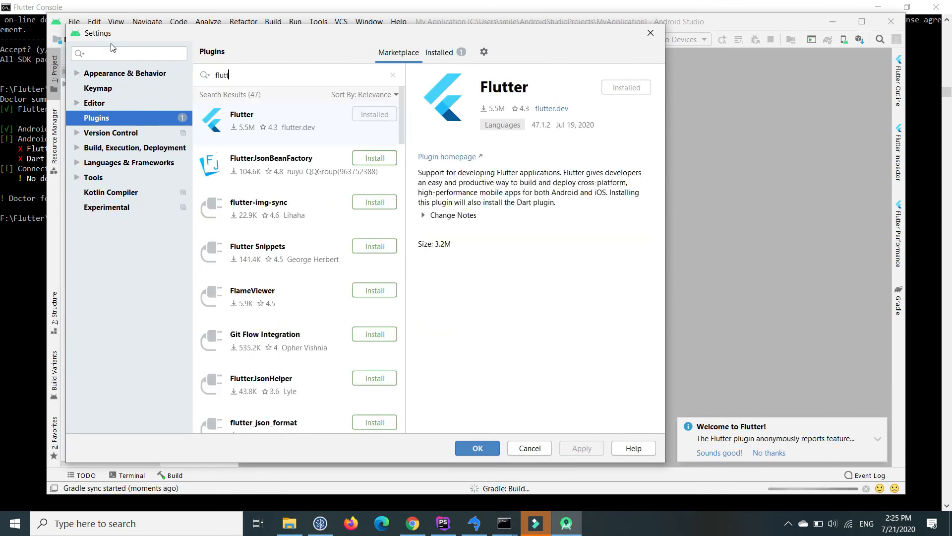
pyautogui.write('er')
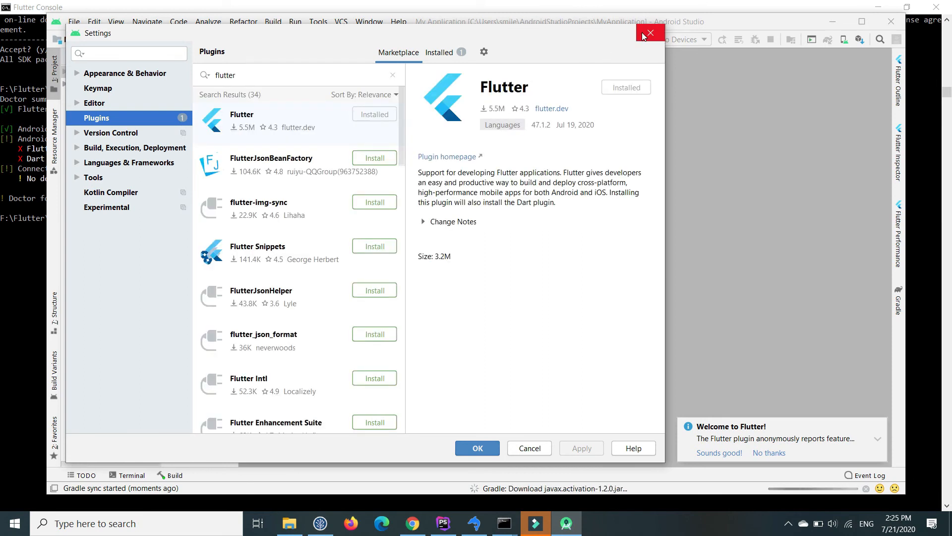
pyautogui.click(649, 32)
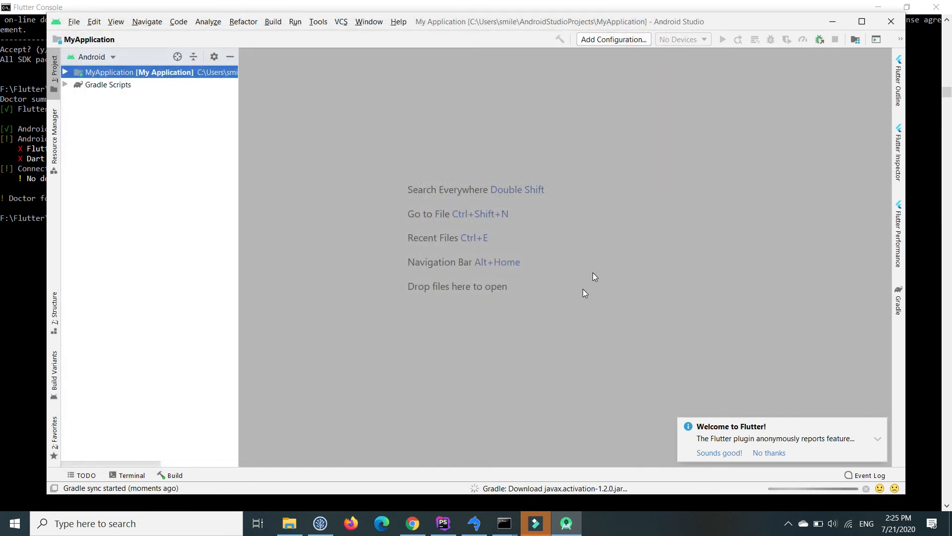
pyautogui.moveTo(504, 522)
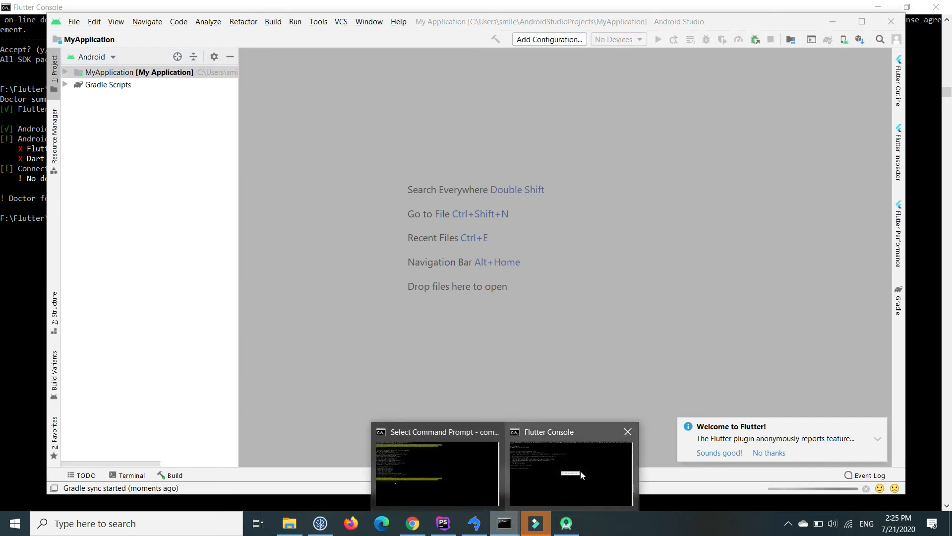
# Rerun flutter doctor in the Flutter Console to verify Android Studio reports no plugin issues
pyautogui.click(570, 474)
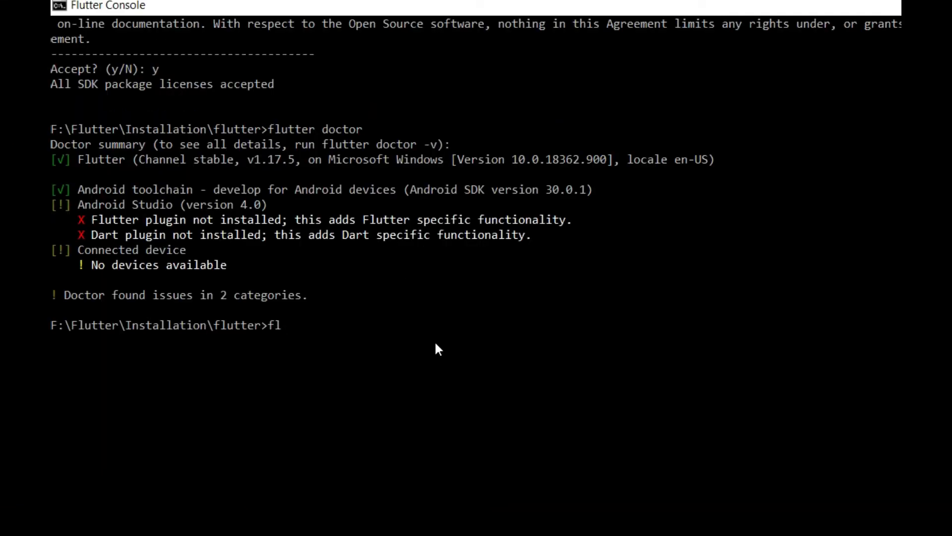
pyautogui.write('utter')
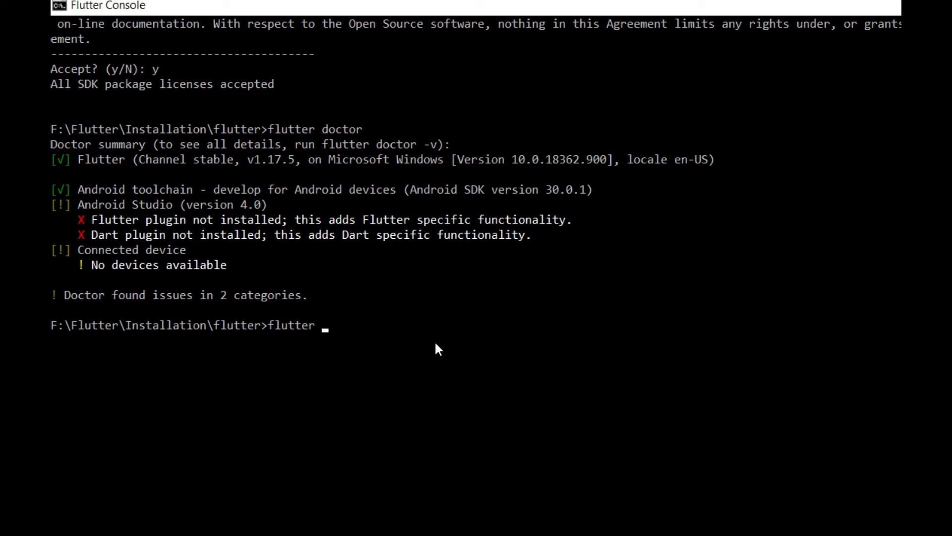
pyautogui.write('doc')
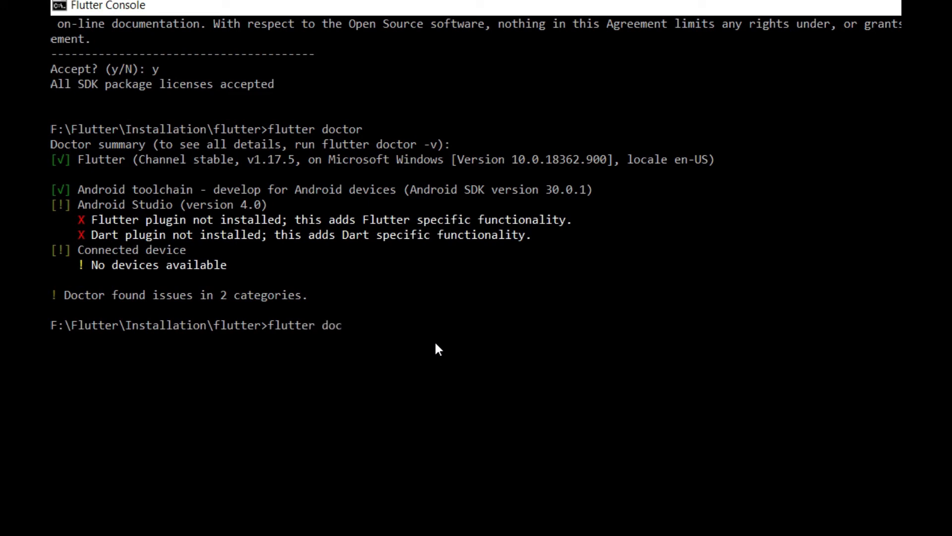
pyautogui.press('Return')
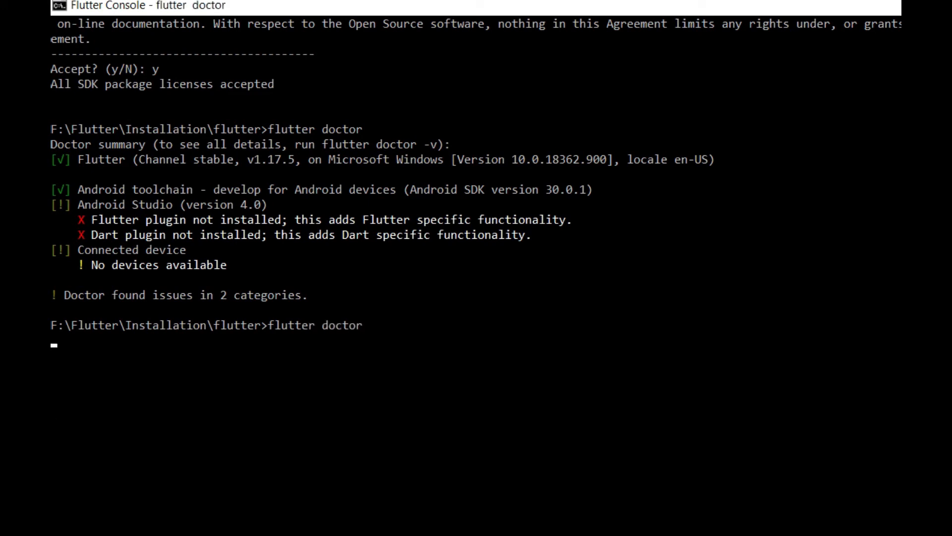
pyautogui.scroll(3)
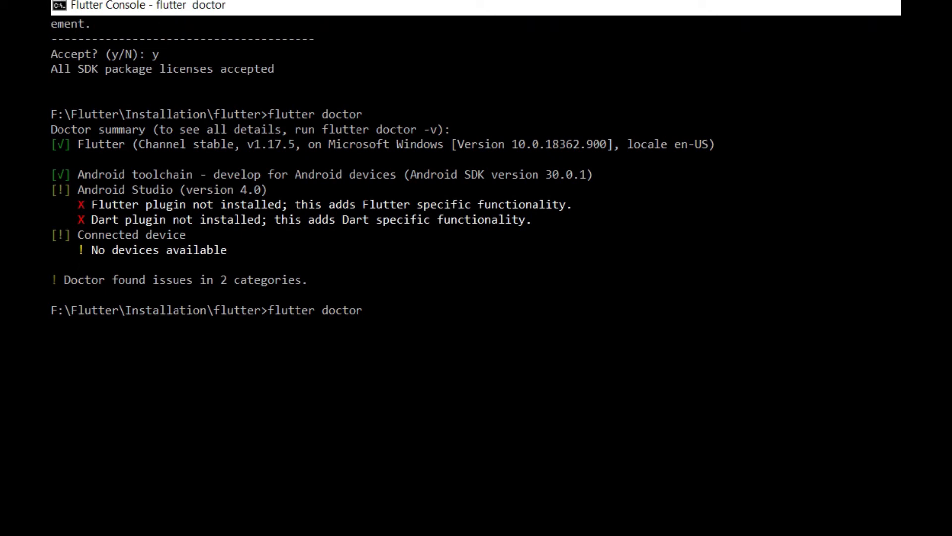
pyautogui.press('Return')
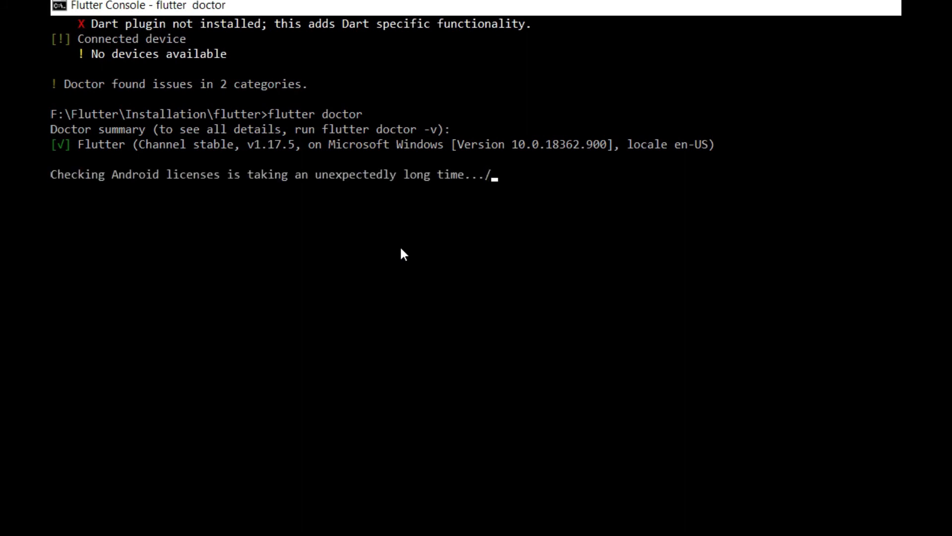
pyautogui.moveTo(804, 327)
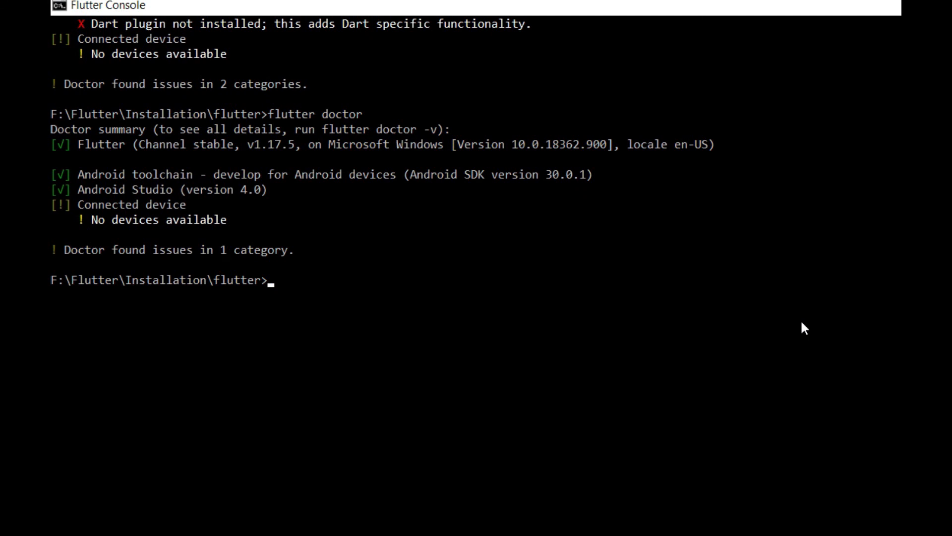
pyautogui.moveTo(218, 293)
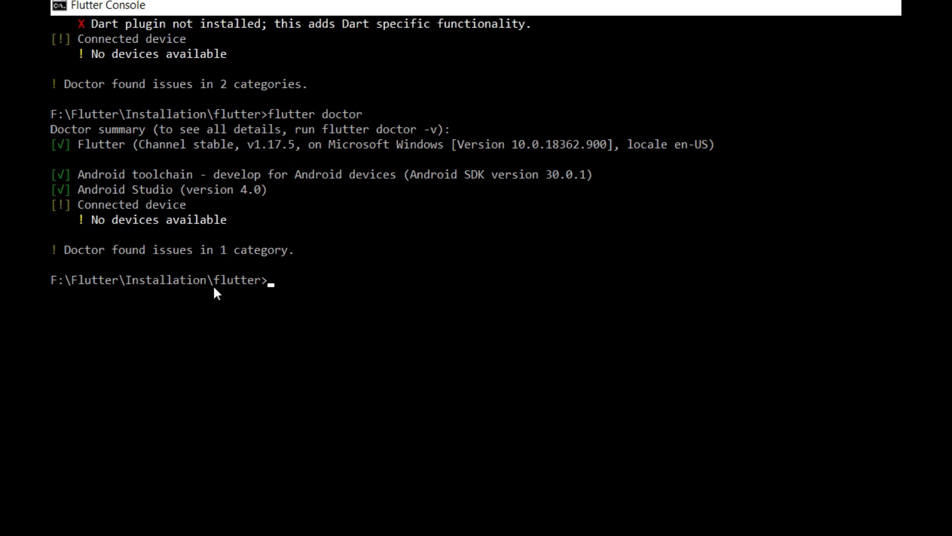